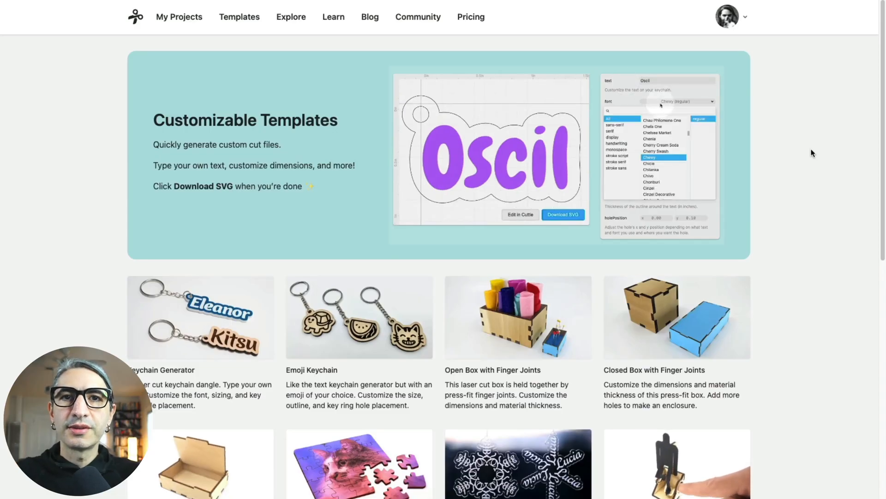
- Open the Box with Hinged Lid template and scroll to its cut layout and parameters
left_click(648, 126)
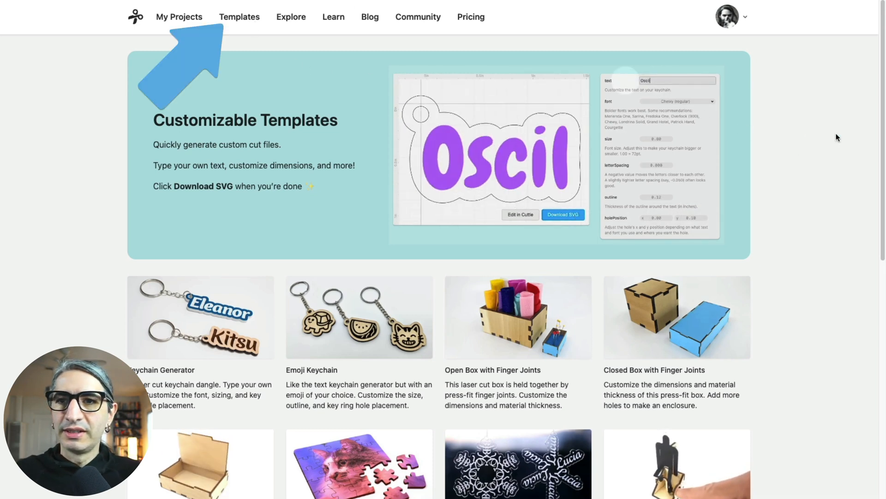
scroll("down", 3)
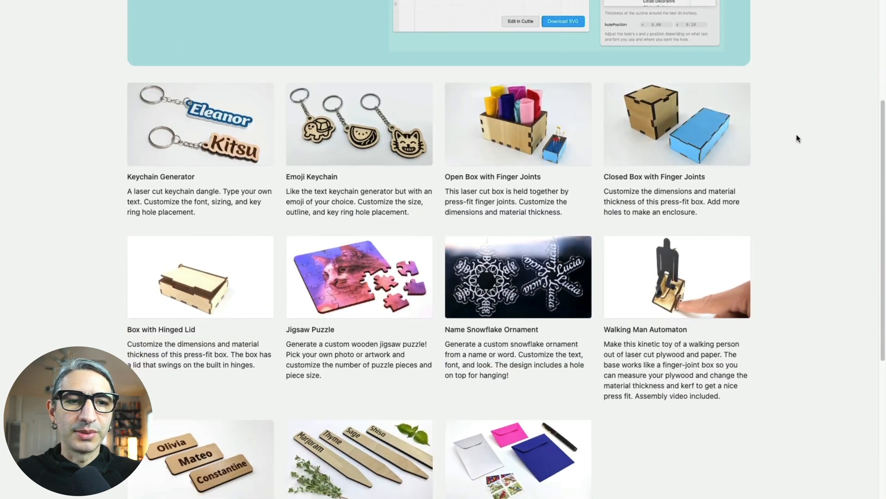
scroll("down", 3)
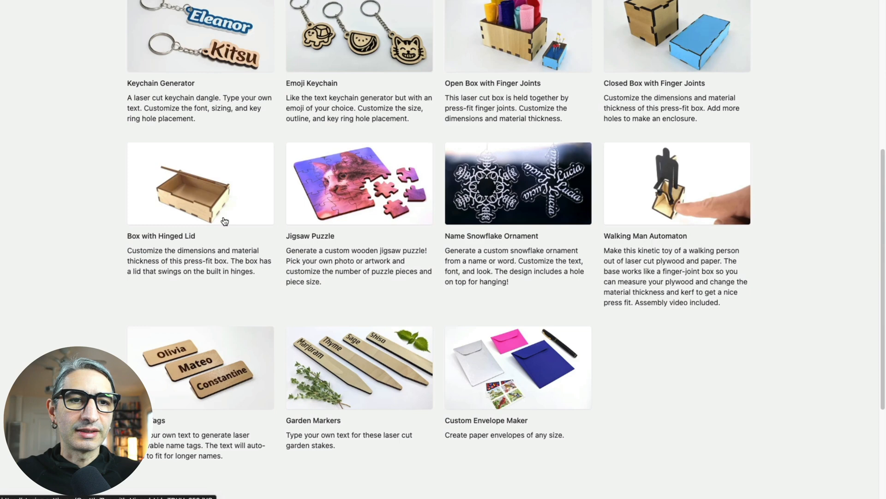
left_click(199, 184)
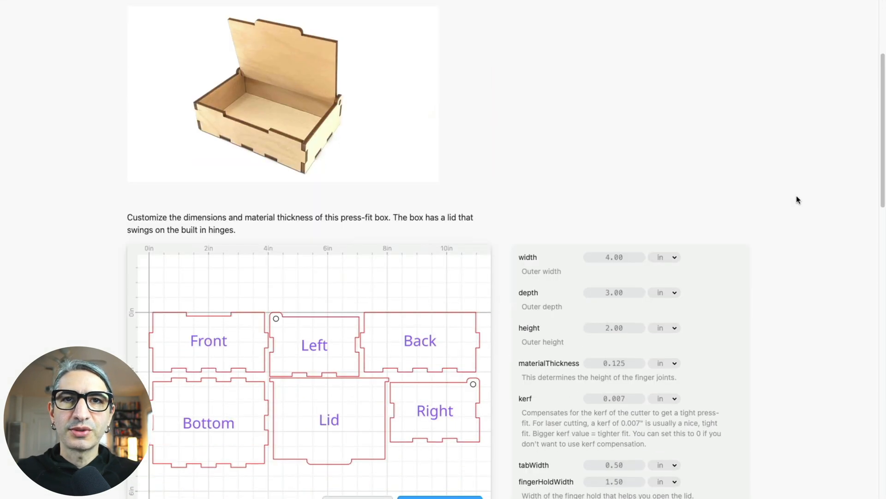
scroll("down", 3)
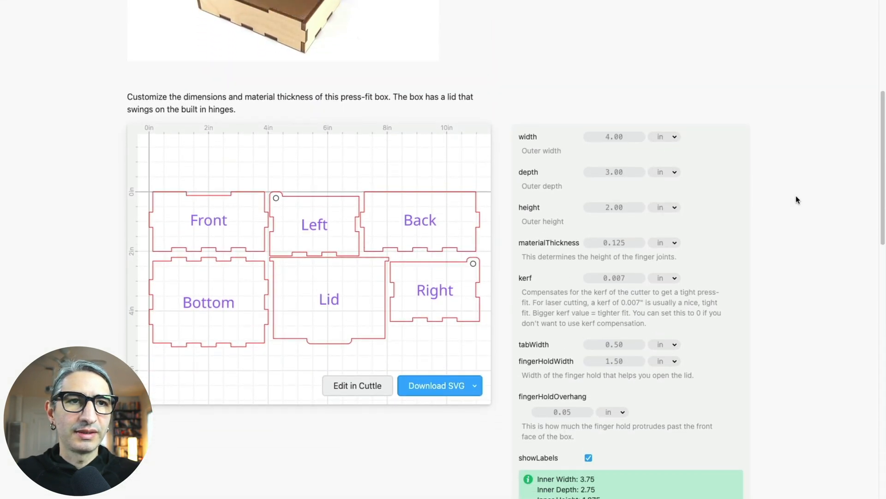
scroll("down", 3)
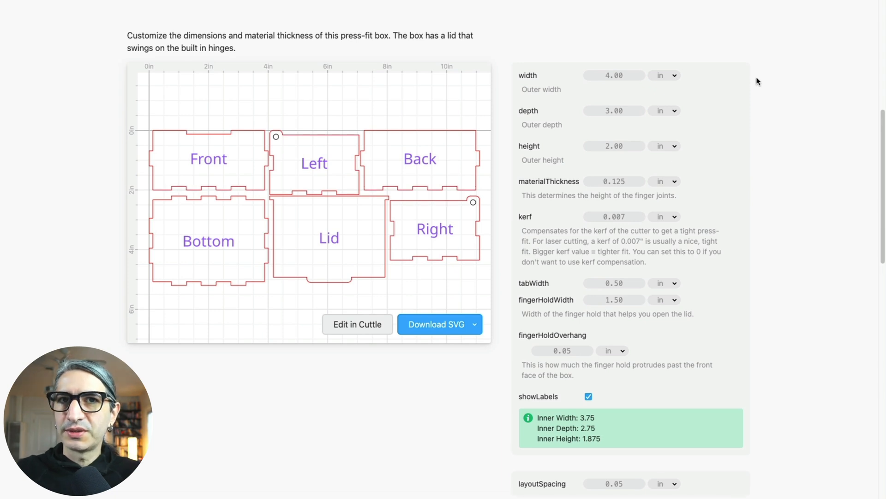
mouse_move(653, 70)
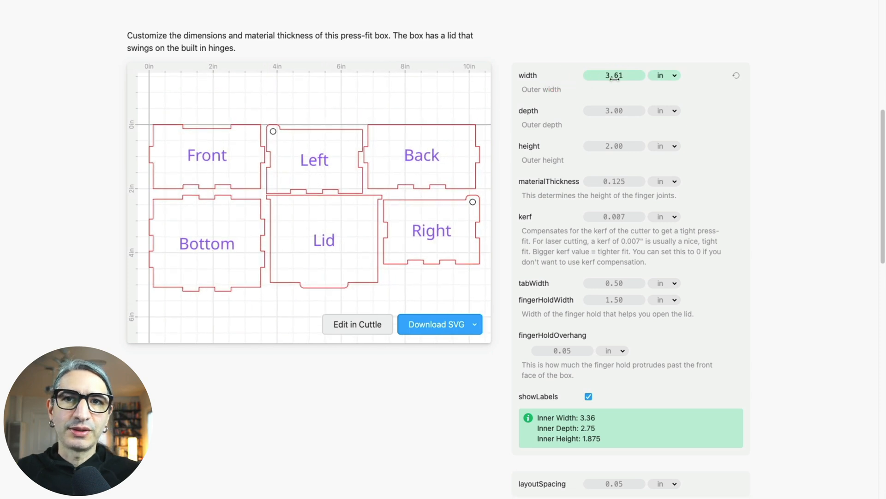
- Set box width to 3.7 in and depth to 2.4 in, and show the height in millimetres
left_click(614, 75)
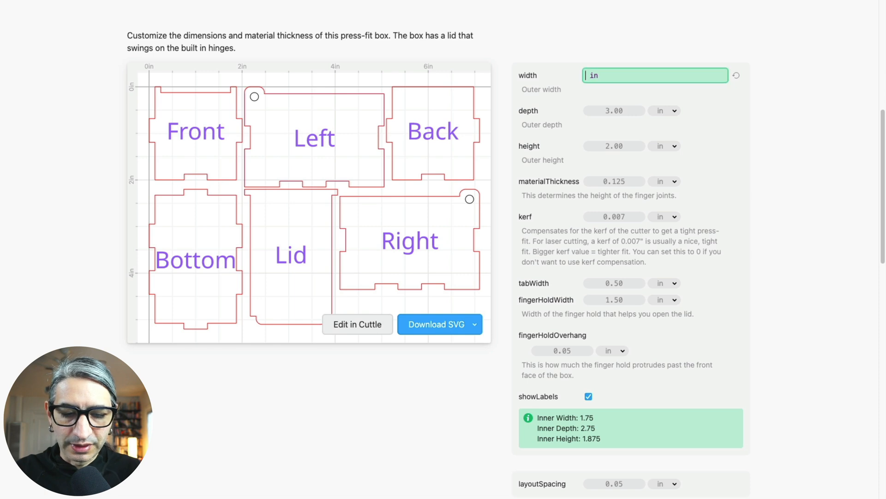
type("3.7")
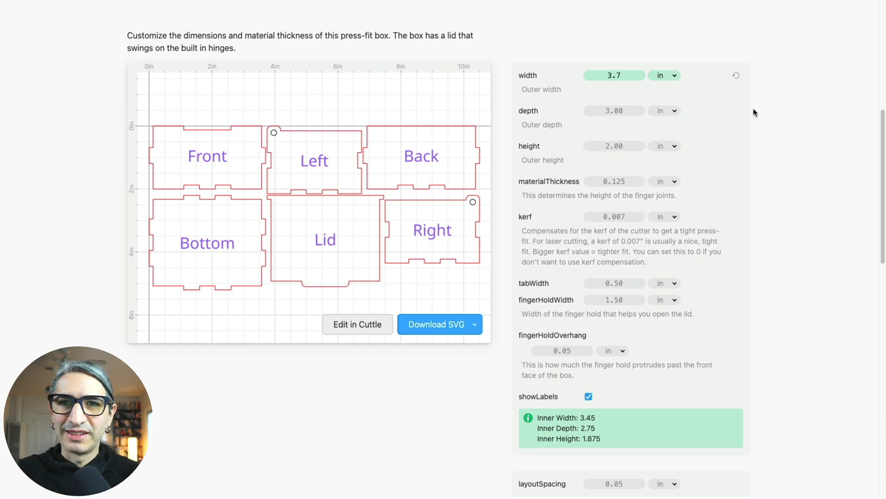
left_click(614, 110)
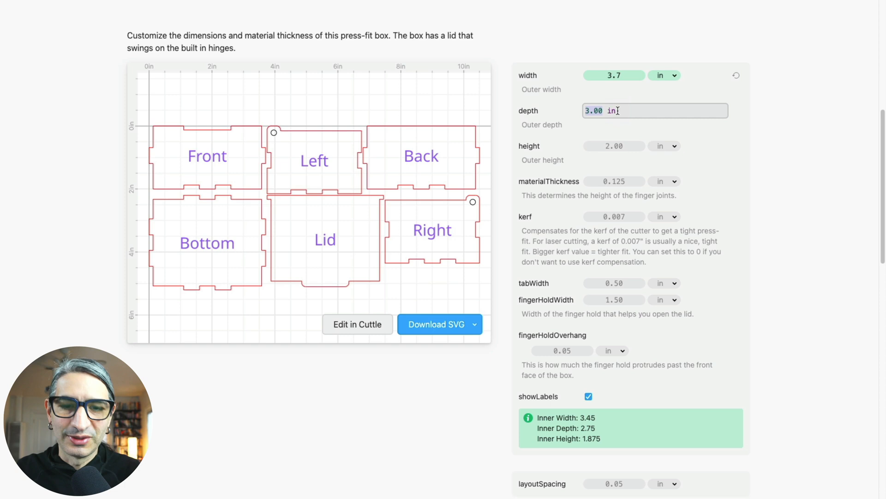
type("2.4")
left_click(614, 146)
type("1")
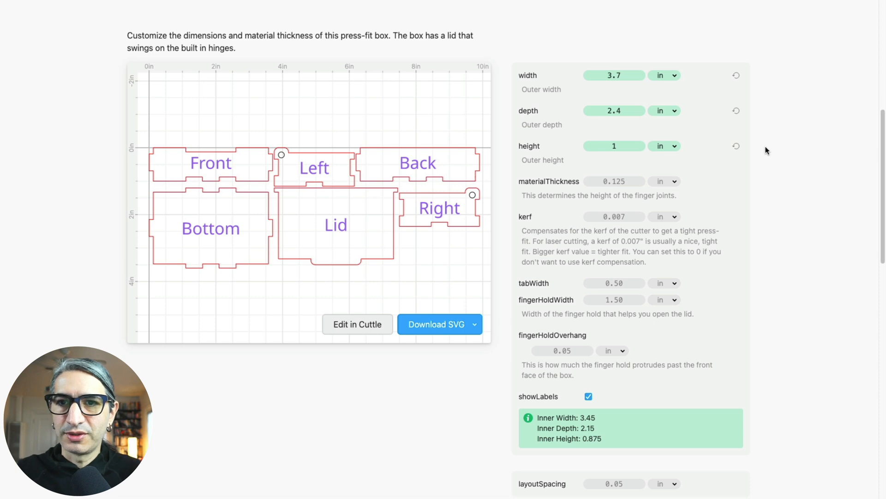
left_click(664, 146)
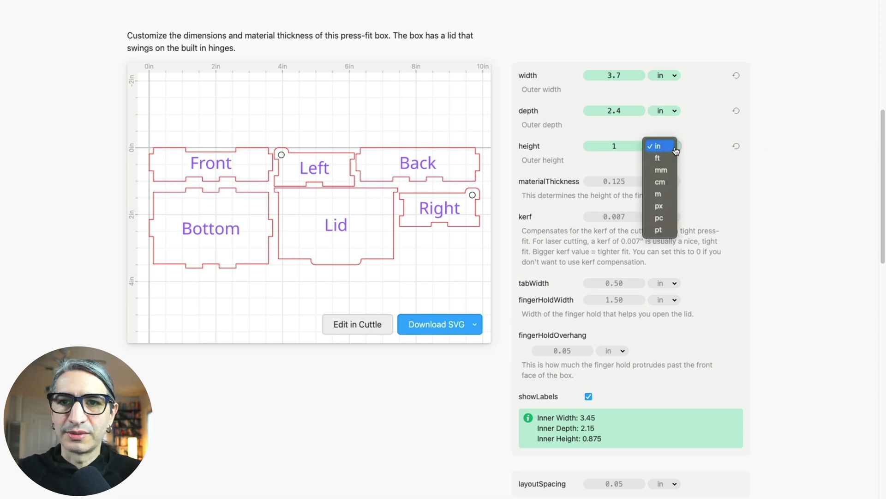
left_click(660, 170)
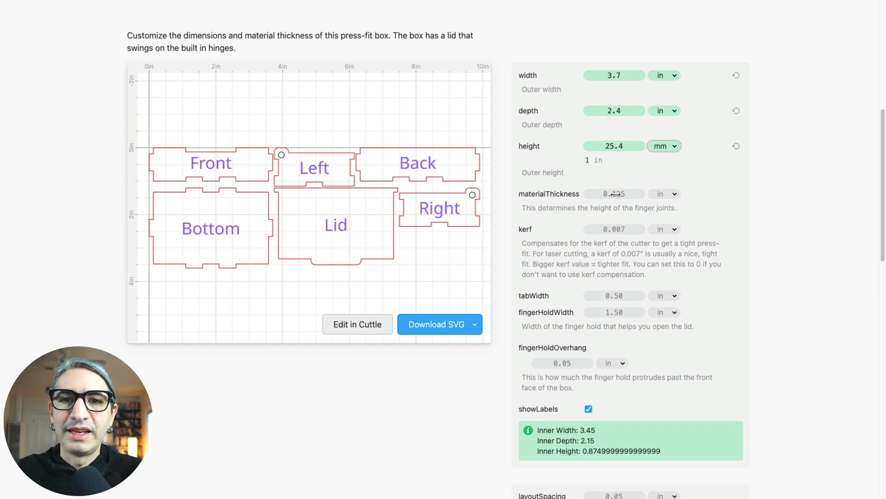
- Select the materialThickness field to enter the 0.118 in thickness
left_click(613, 193)
type("0.118")
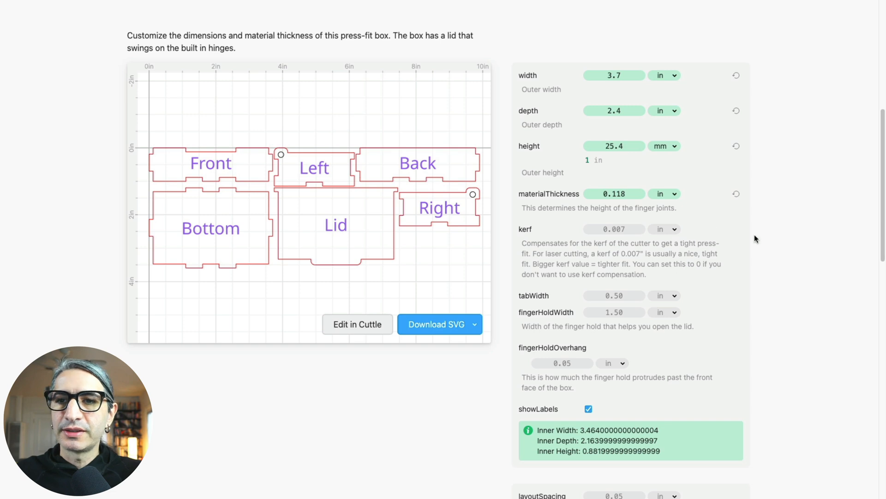
mouse_move(759, 232)
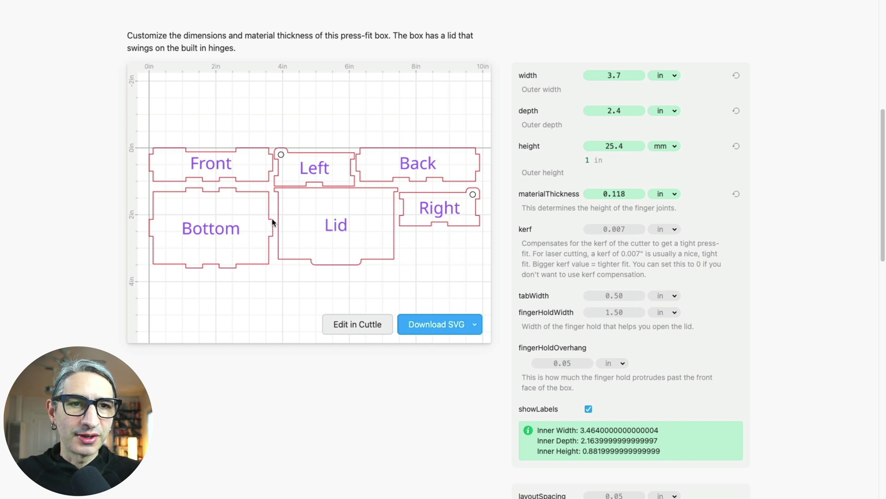
mouse_move(270, 192)
type("0.4")
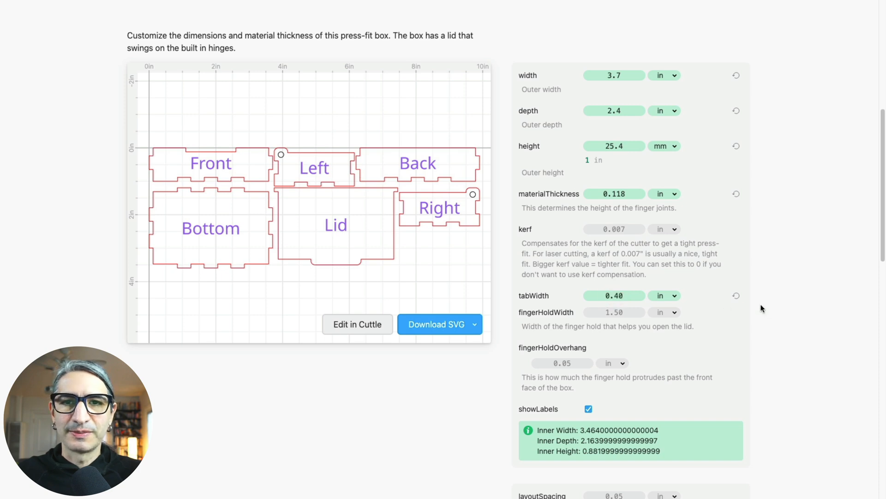
mouse_move(519, 304)
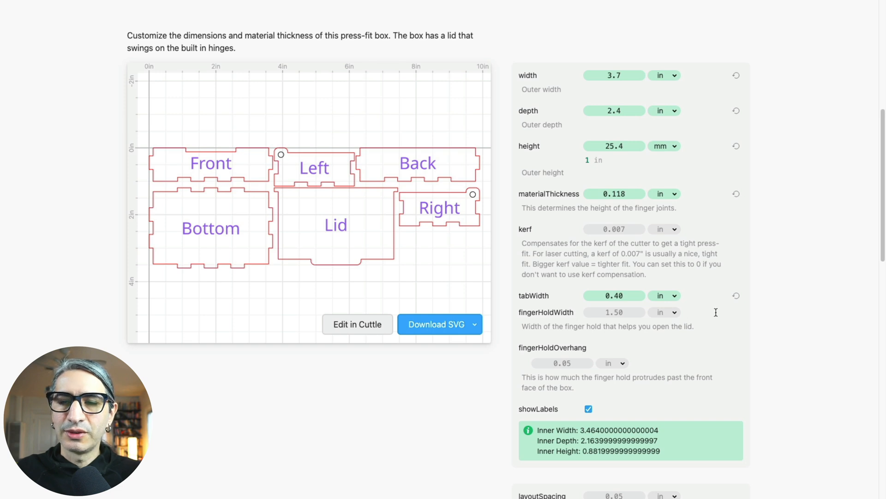
mouse_move(707, 332)
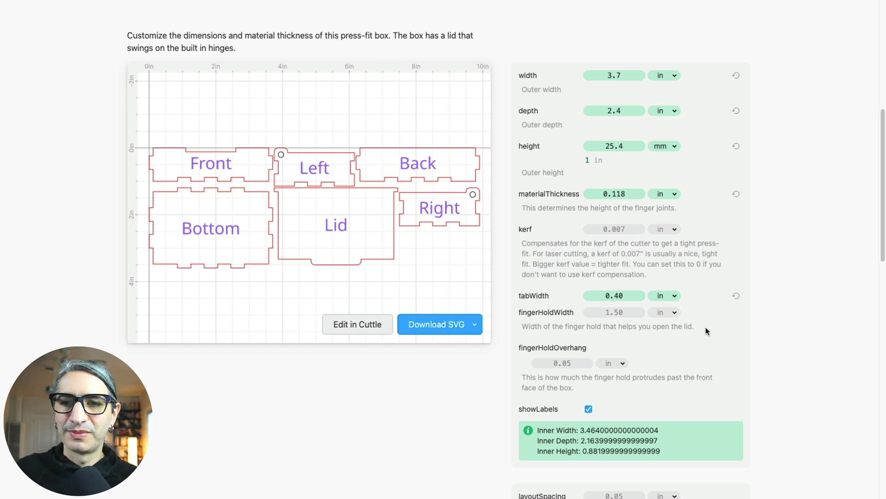
mouse_move(529, 329)
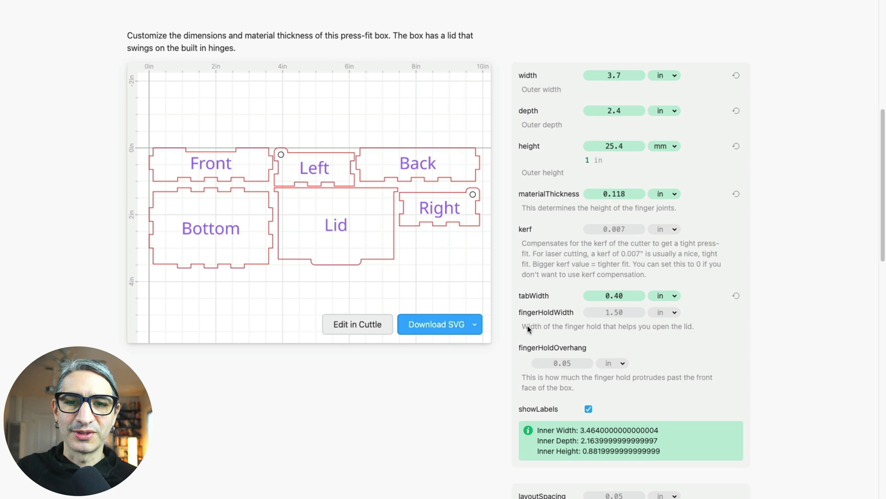
mouse_move(620, 331)
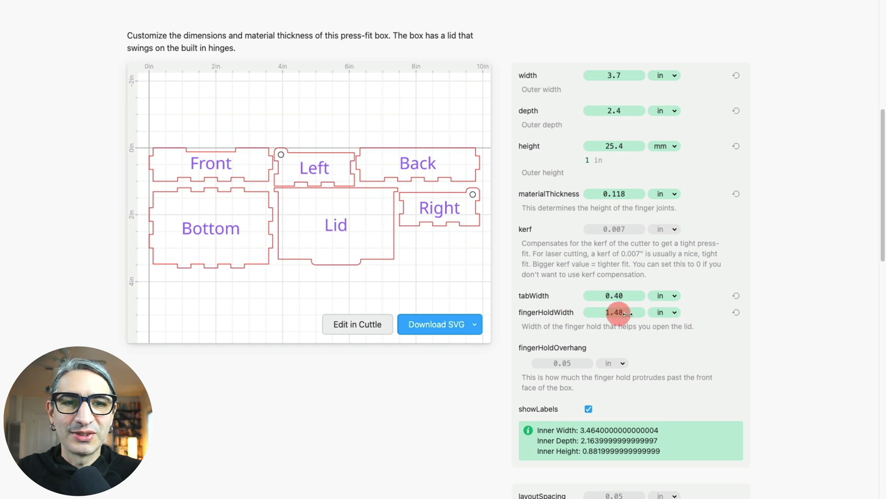
type("1.33")
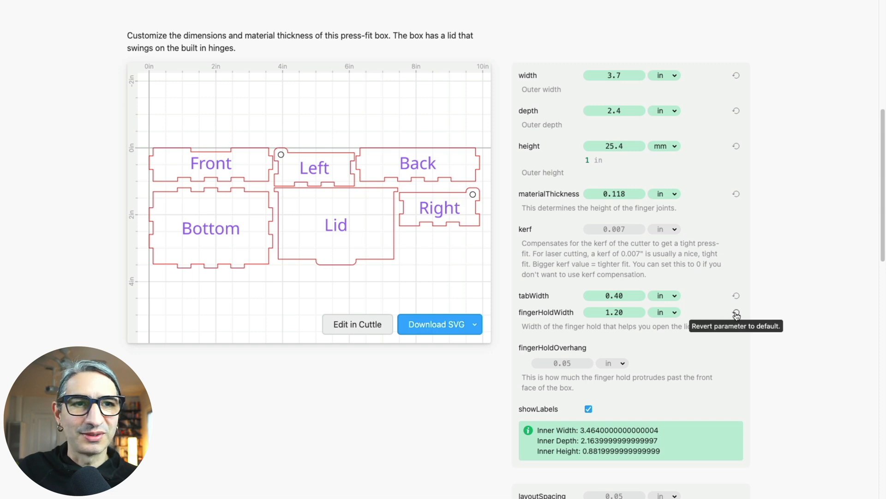
left_click(735, 312)
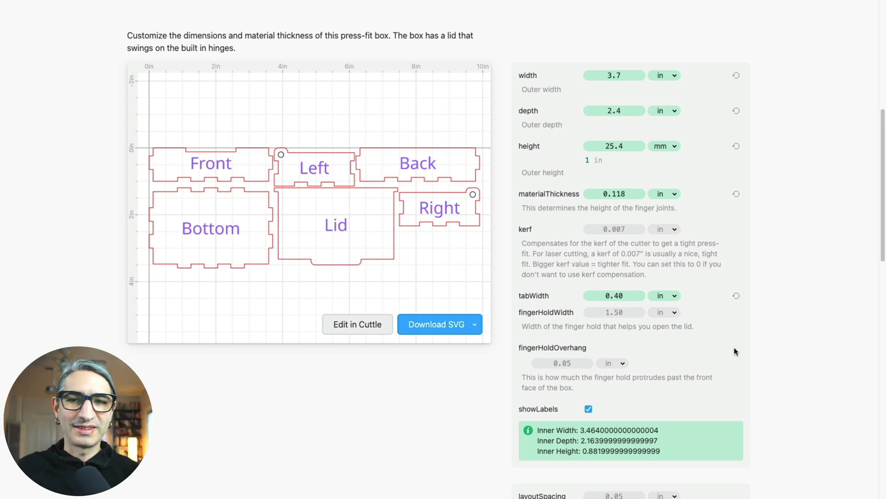
mouse_move(657, 386)
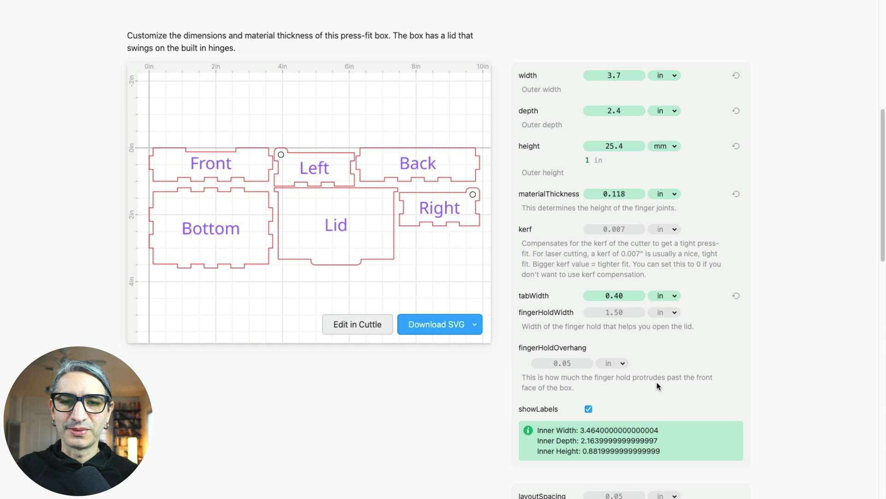
mouse_move(753, 311)
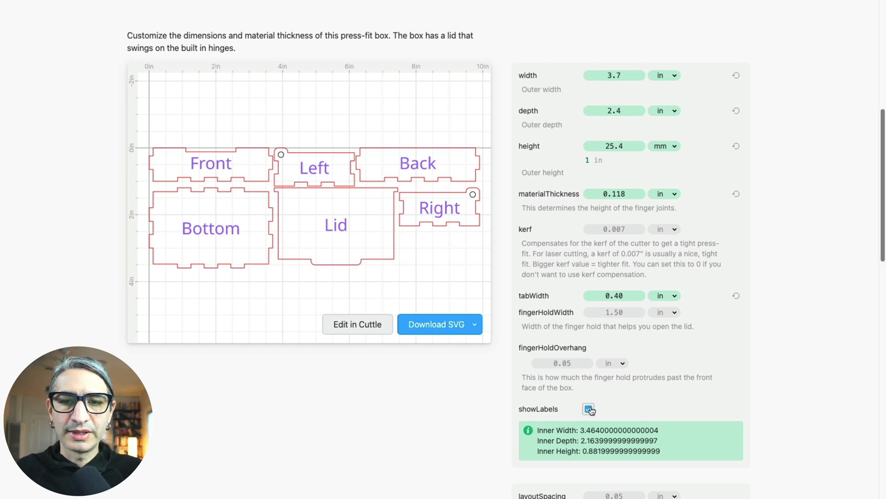
- Hide the part labels and download the hinged-lid box layout as SVG
left_click(589, 409)
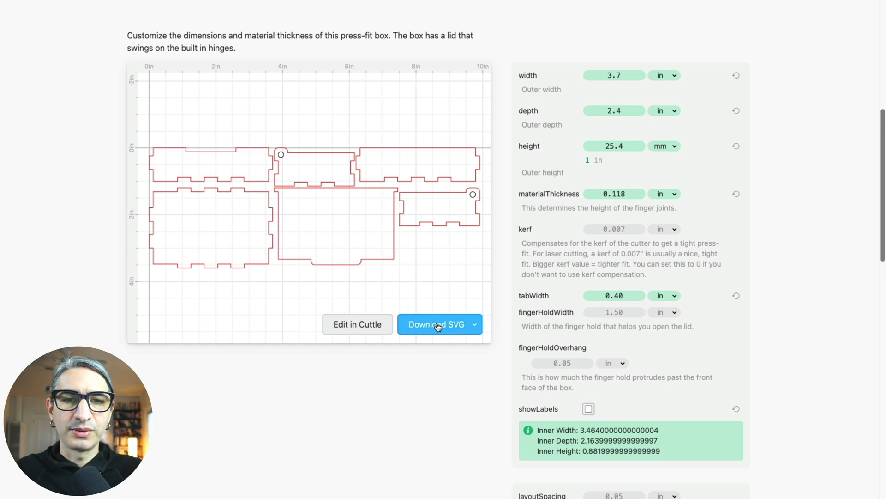
left_click(436, 324)
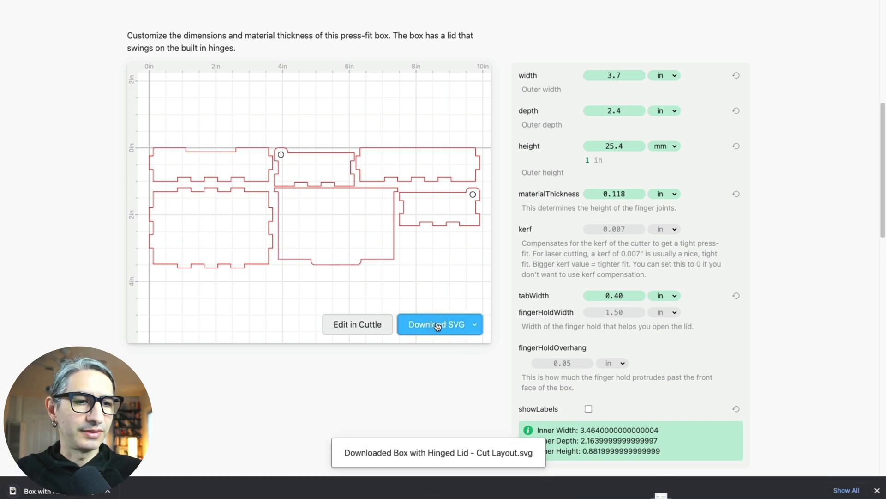
mouse_move(477, 329)
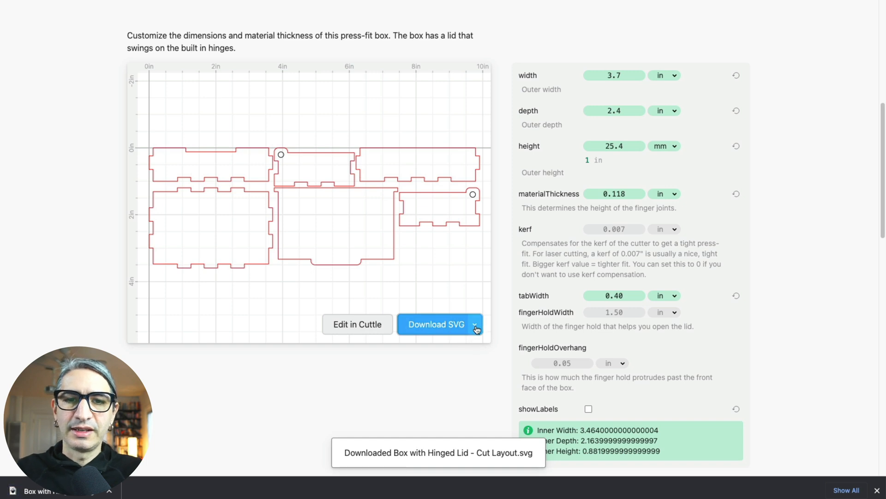
left_click(475, 325)
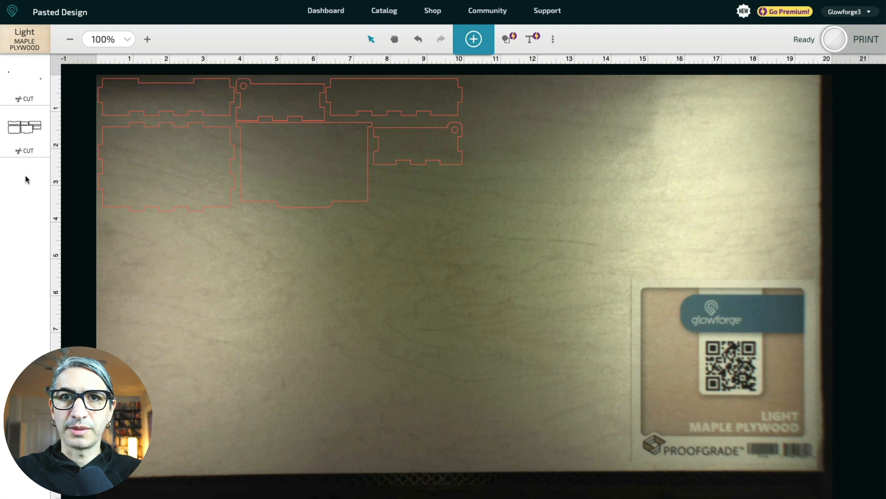
- Select the pasted box layout on maple plywood and start the Glowforge print
left_click(417, 144)
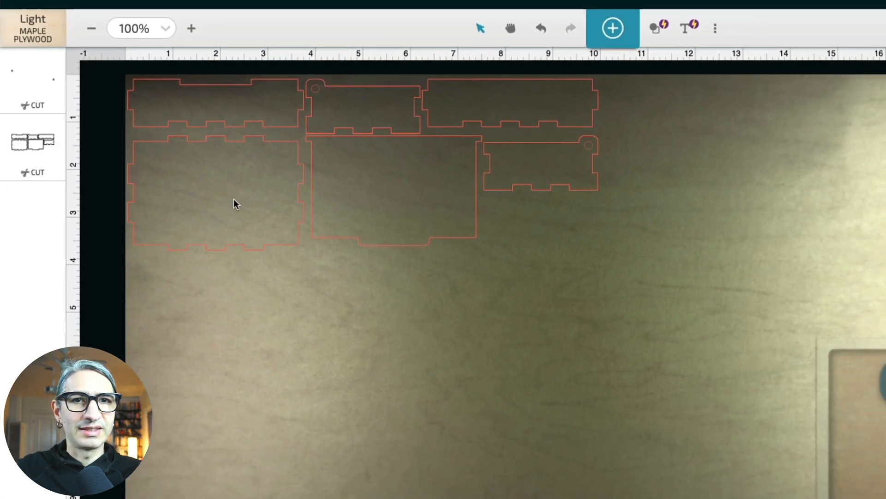
left_click(866, 32)
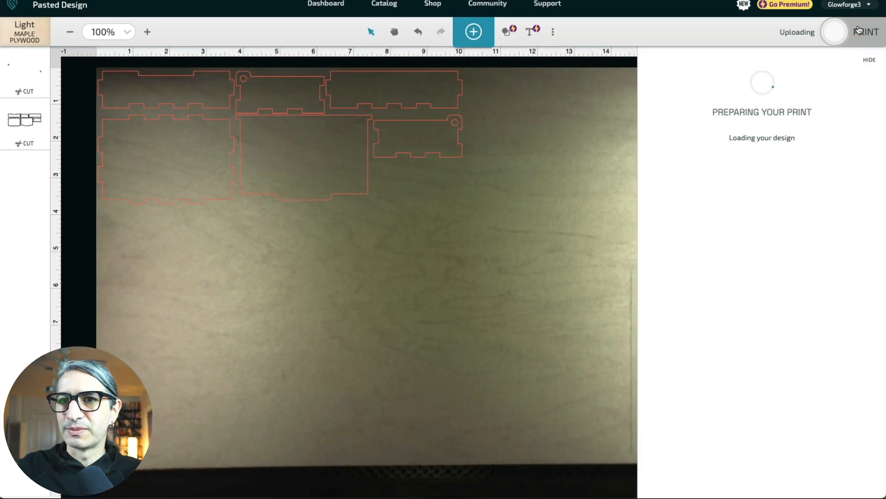